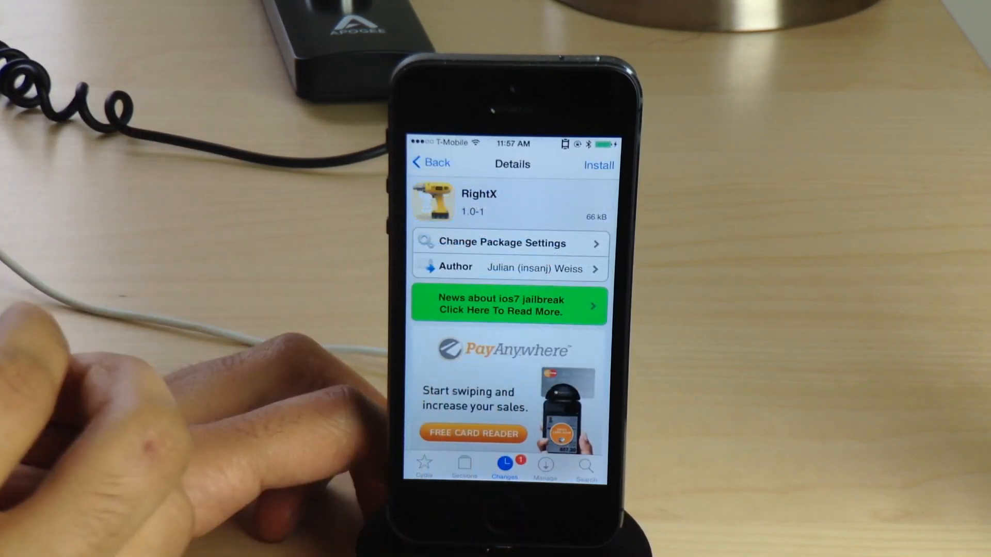
Bring up Safari's tab switcher with RightX's right-side close X, then reopen an iDownloadBlog tab full screen
scroll("down", 3)
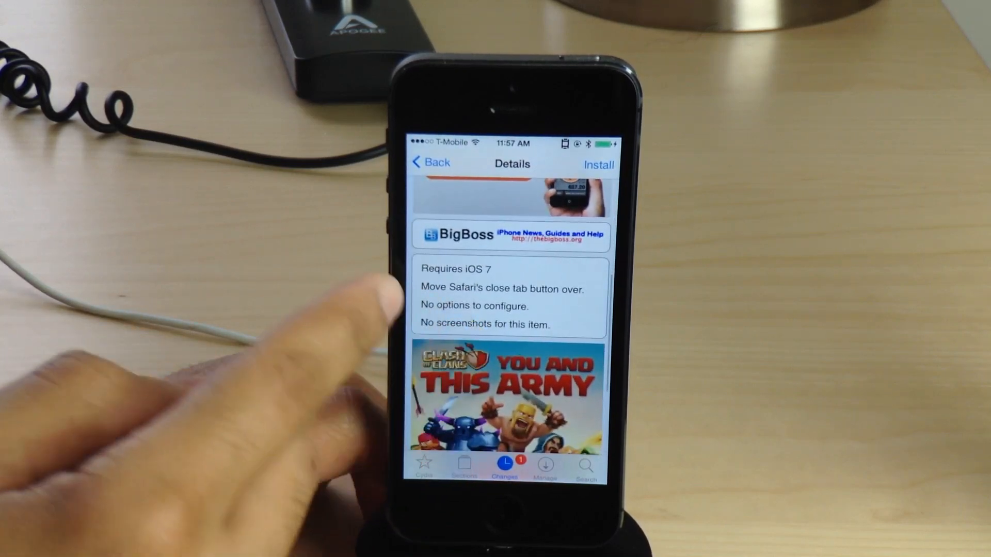
scroll("down", 3)
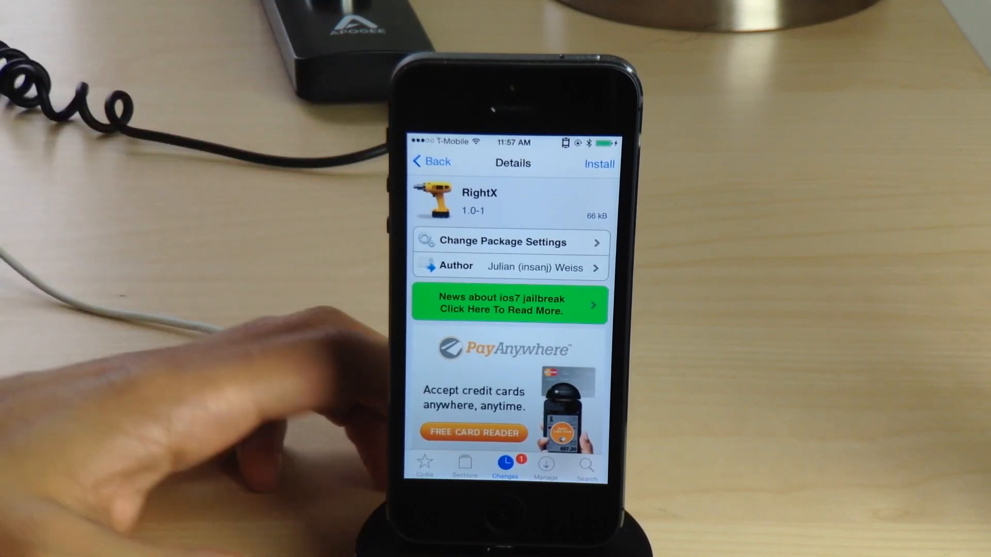
left_click(597, 165)
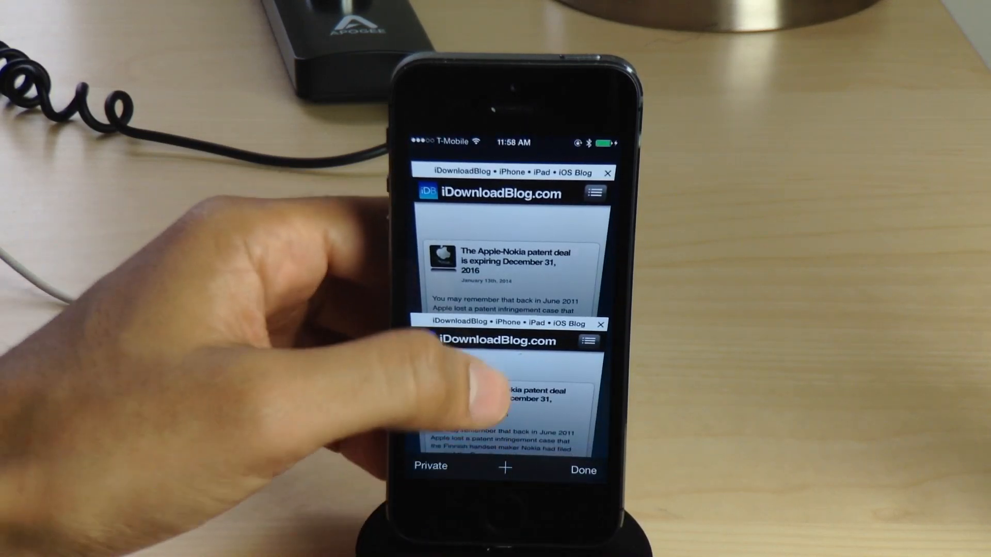
left_click(511, 405)
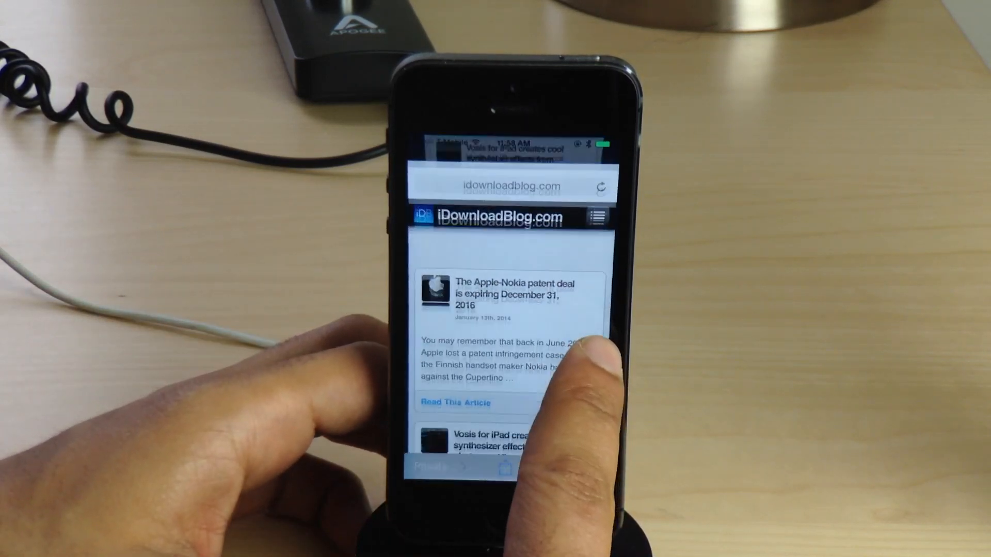